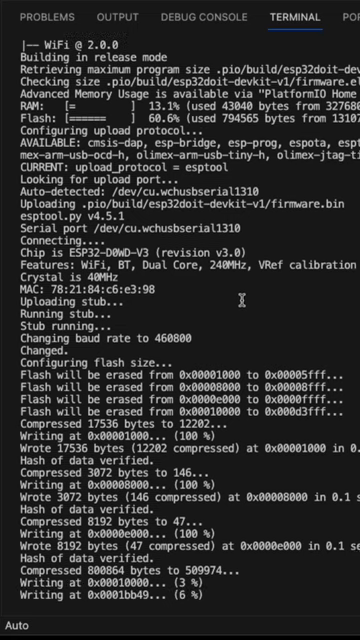
Step: Follow the esptool flash-write progress in the Terminal until the upload finishes and the serial monitor starts
scroll(down, 3)
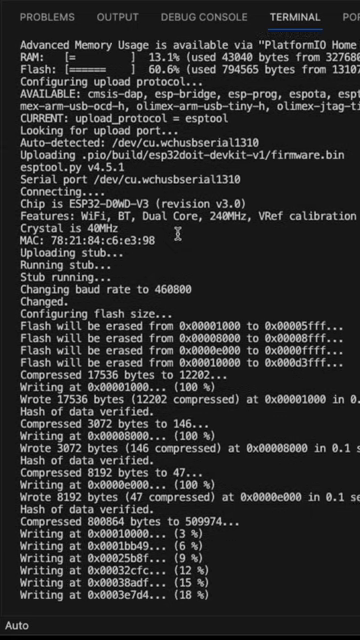
scroll(down, 3)
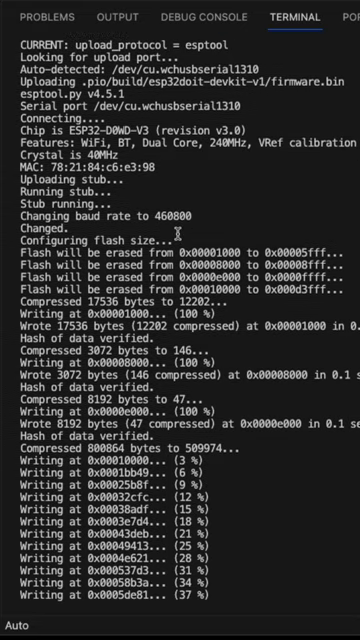
scroll(down, 3)
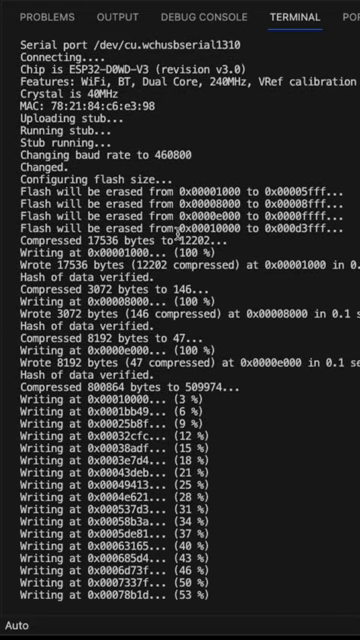
scroll(down, 3)
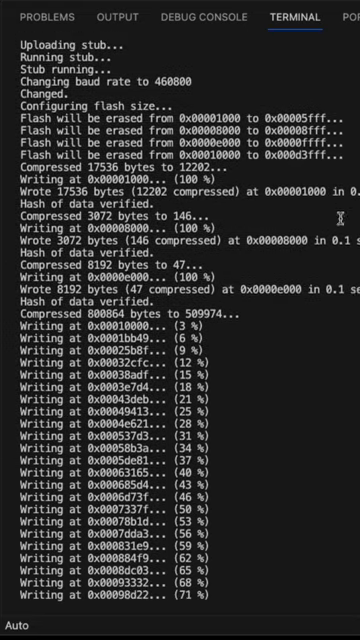
scroll(down, 3)
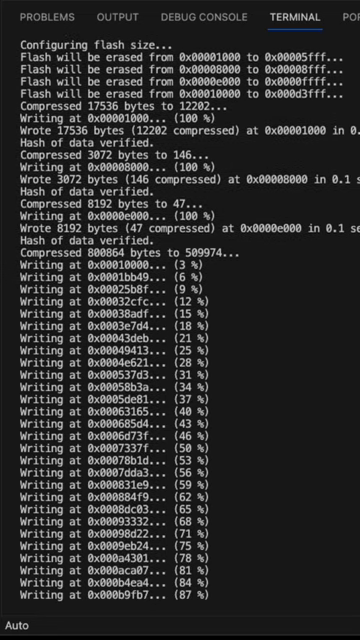
scroll(down, 3)
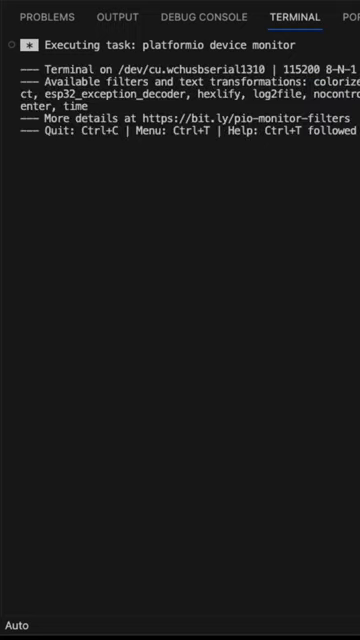
mouse_move(120, 336)
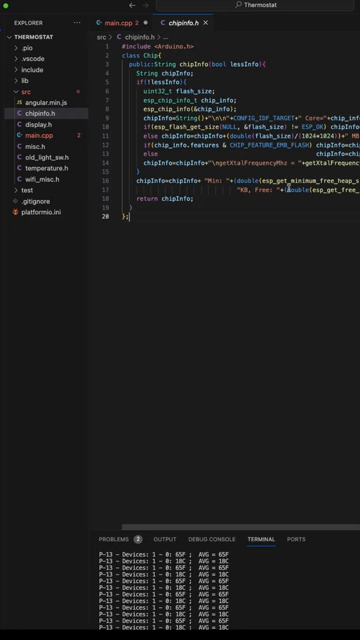
Step: Show the Wi-Fi web-server source from the Explorer and select its entire contents
click(36, 128)
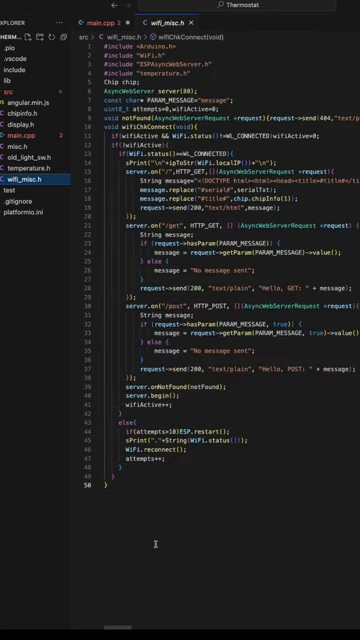
key(ctrl+a)
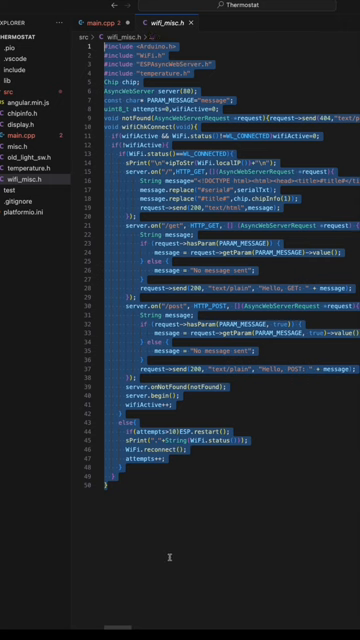